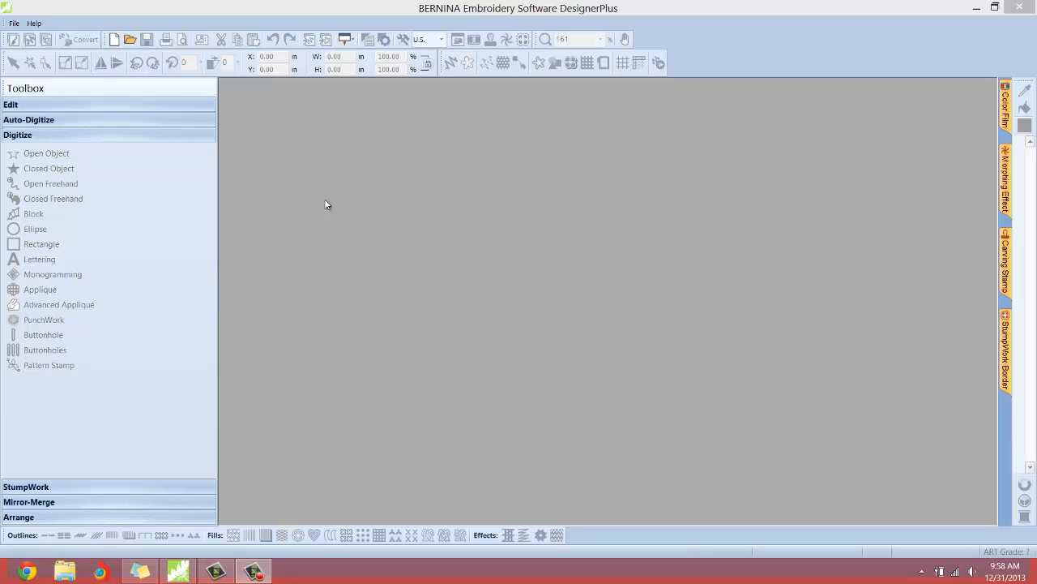
{"action": "mouse_move", "coordinate": [34, 23]}
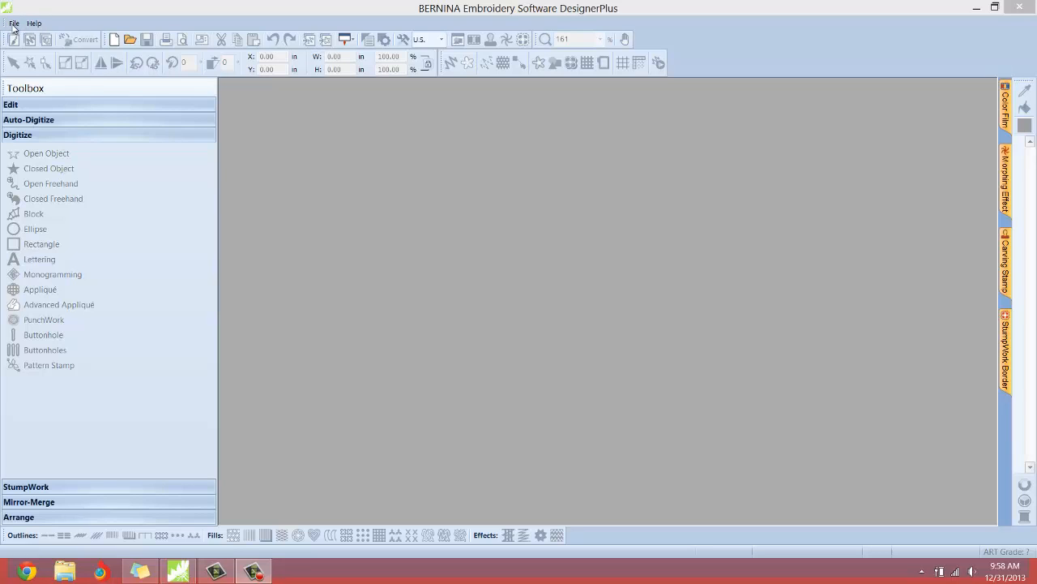
{"action": "mouse_move", "coordinate": [36, 23]}
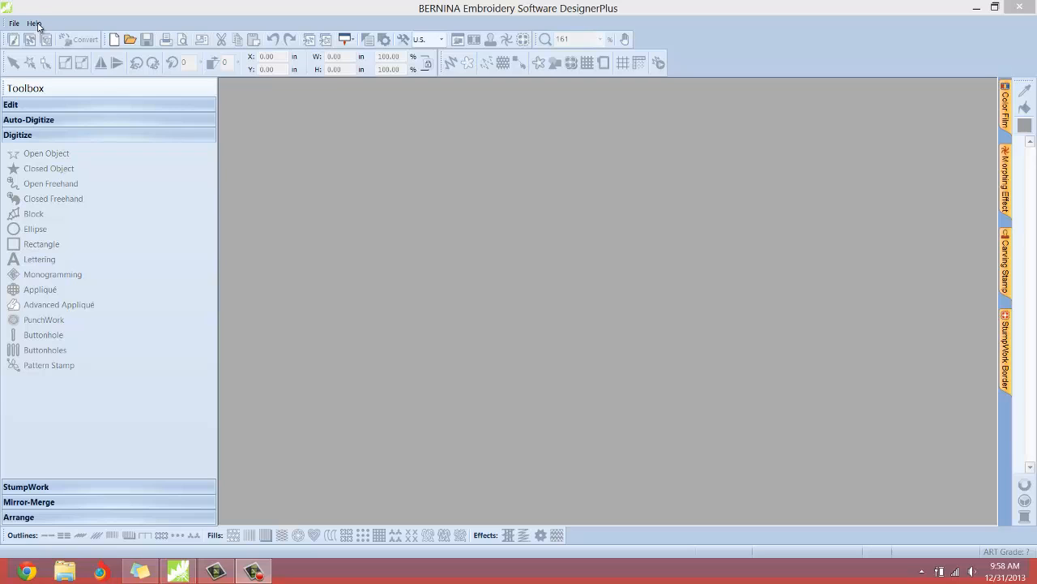
{"action": "mouse_move", "coordinate": [55, 23]}
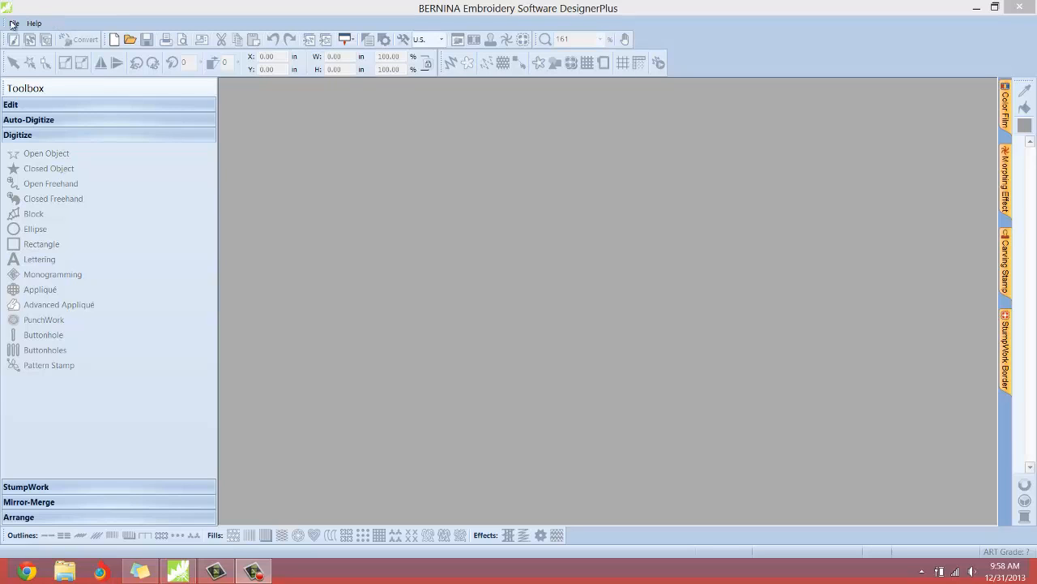
{"action": "mouse_move", "coordinate": [186, 29]}
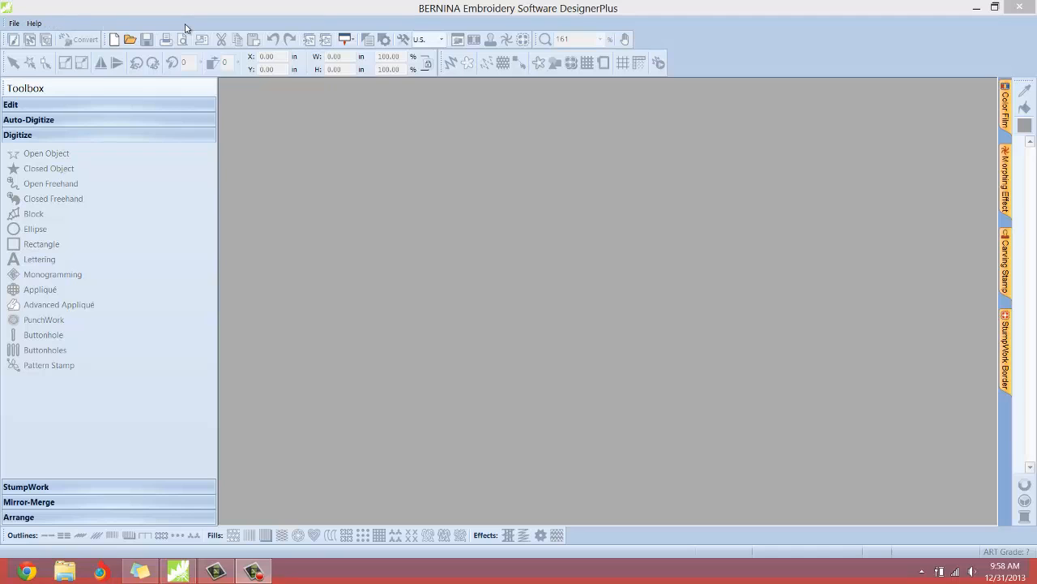
{"action": "mouse_move", "coordinate": [105, 22]}
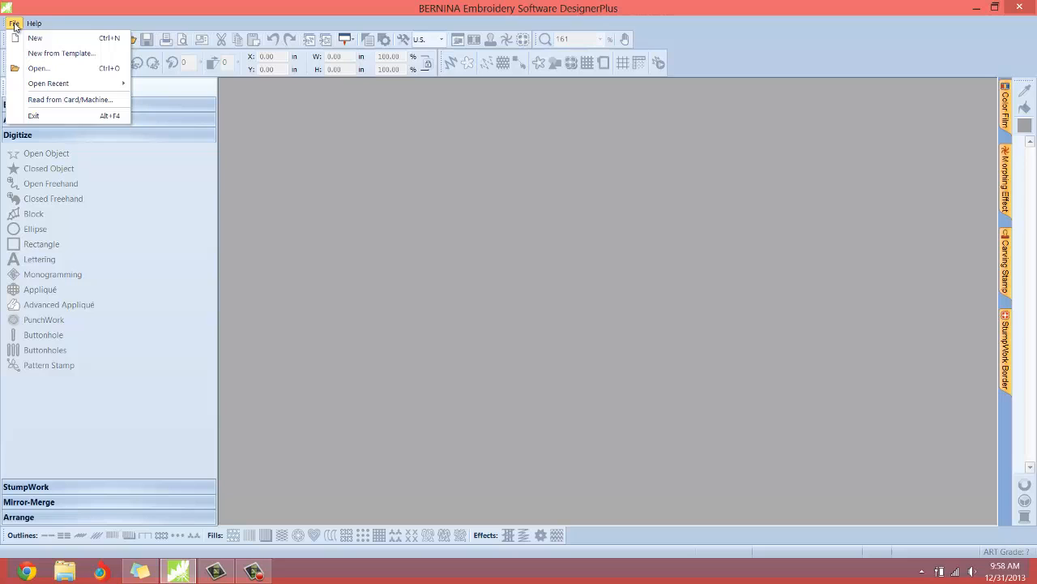
{"action": "mouse_move", "coordinate": [57, 39]}
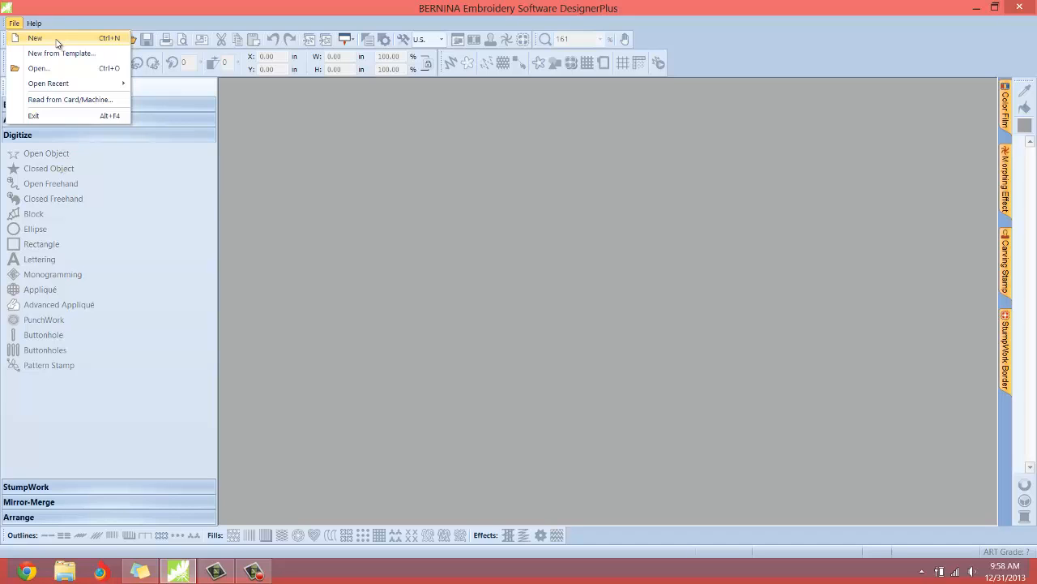
{"action": "mouse_move", "coordinate": [13, 23]}
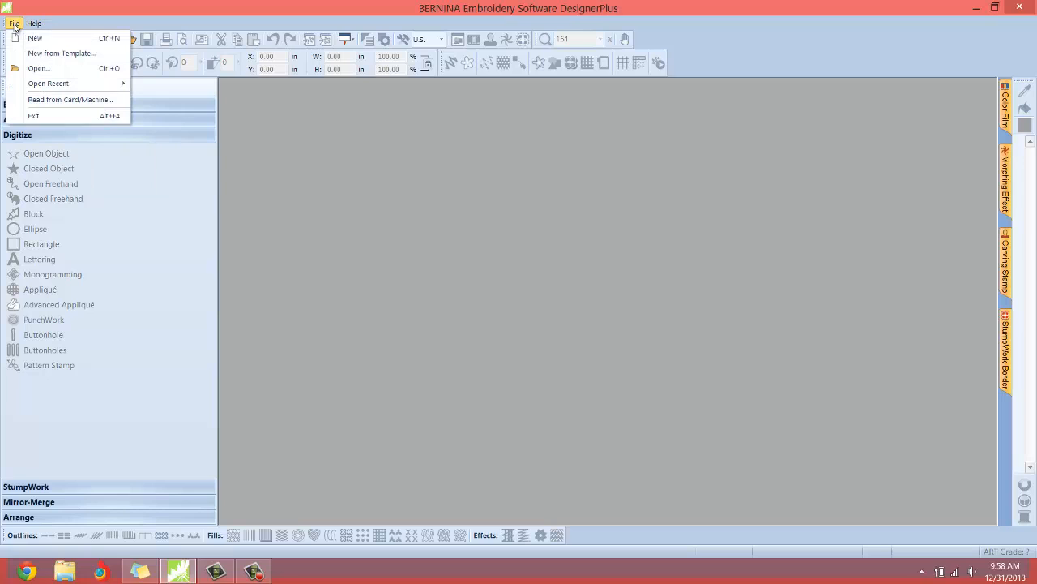
{"action": "mouse_move", "coordinate": [34, 39]}
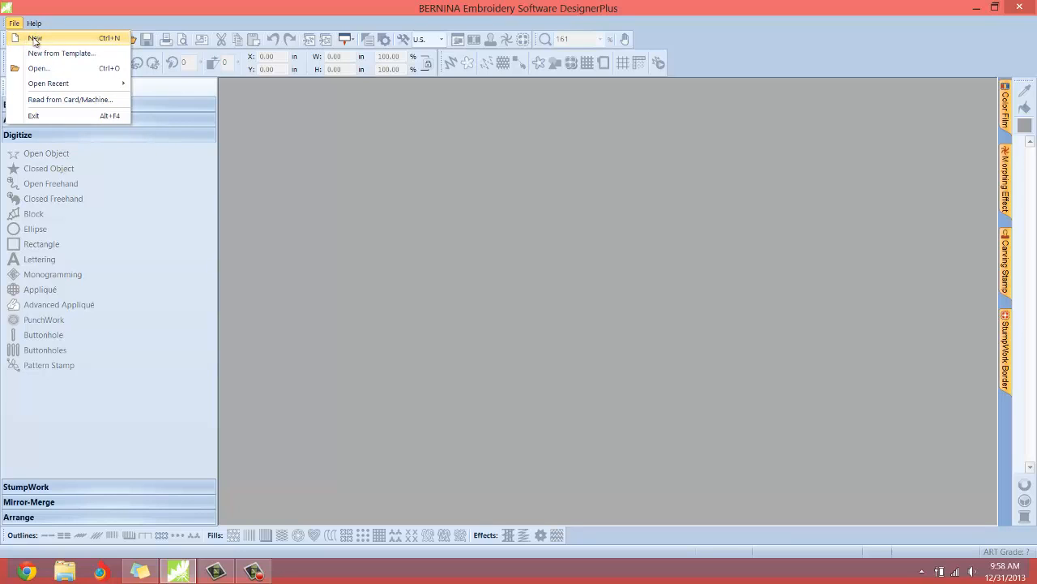
{"action": "mouse_move", "coordinate": [55, 42]}
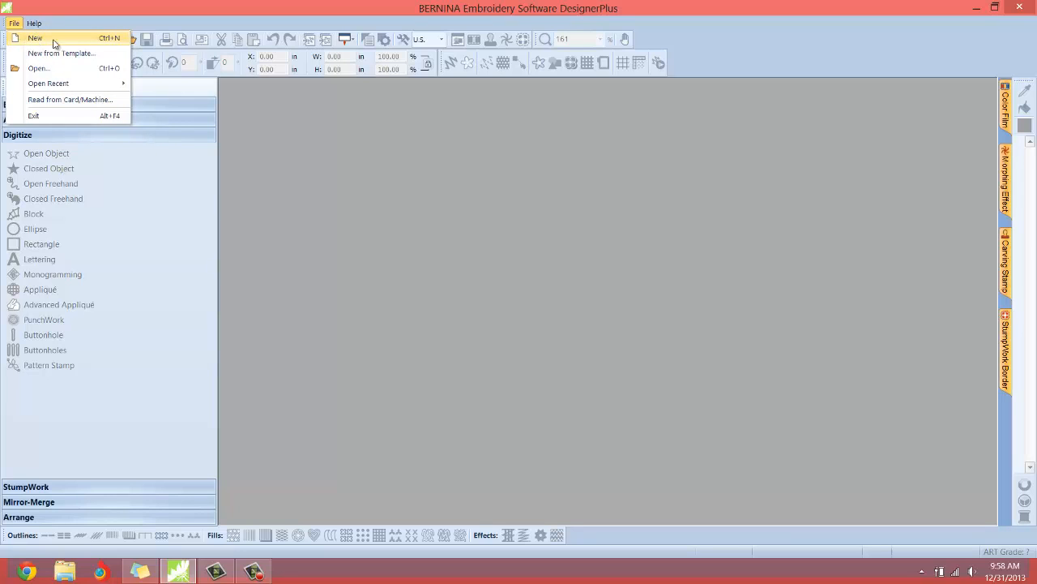
{"action": "mouse_move", "coordinate": [107, 46]}
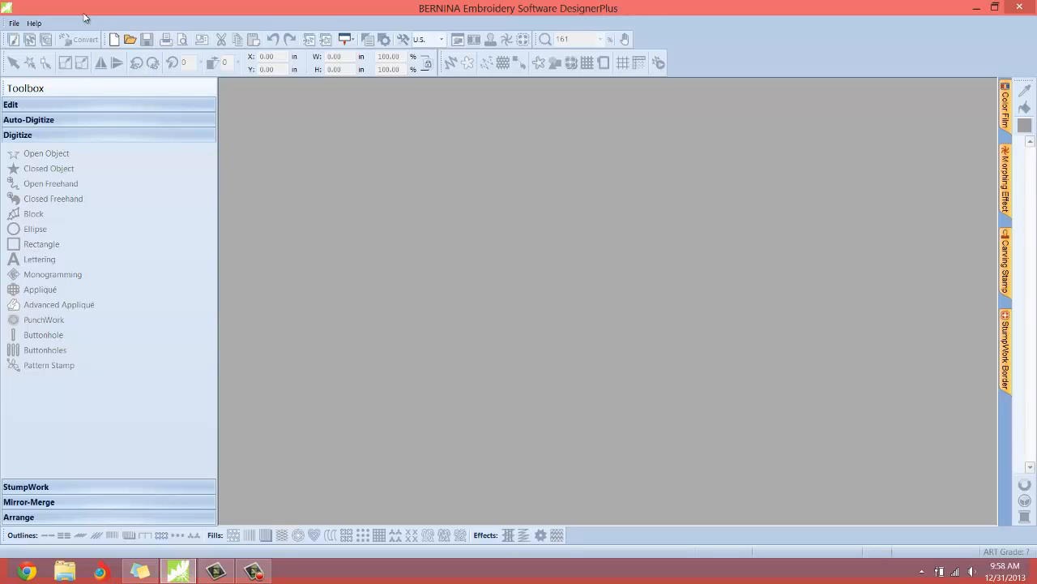
{"action": "mouse_move", "coordinate": [114, 39]}
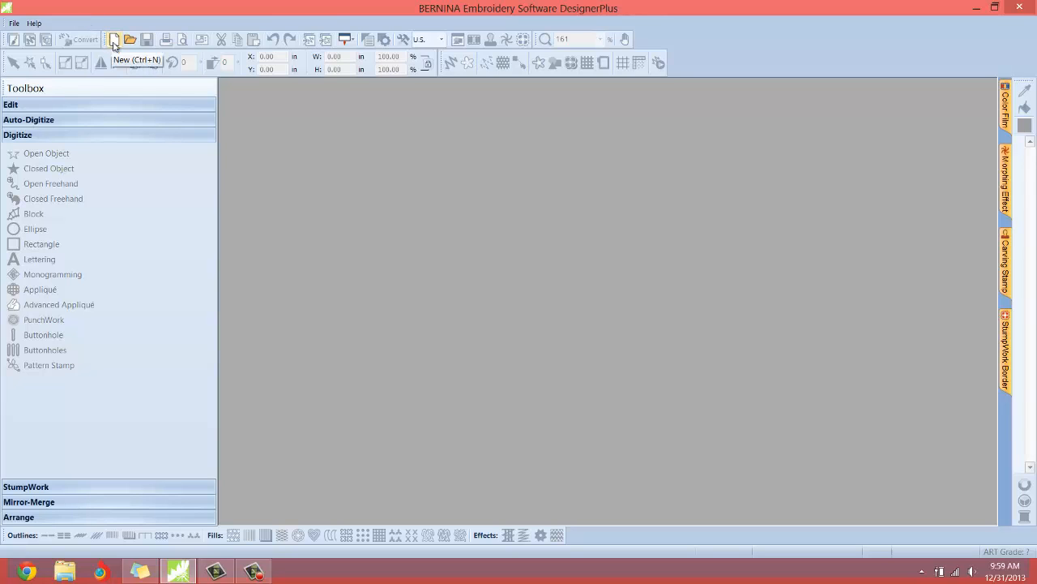
{"action": "mouse_move", "coordinate": [113, 39]}
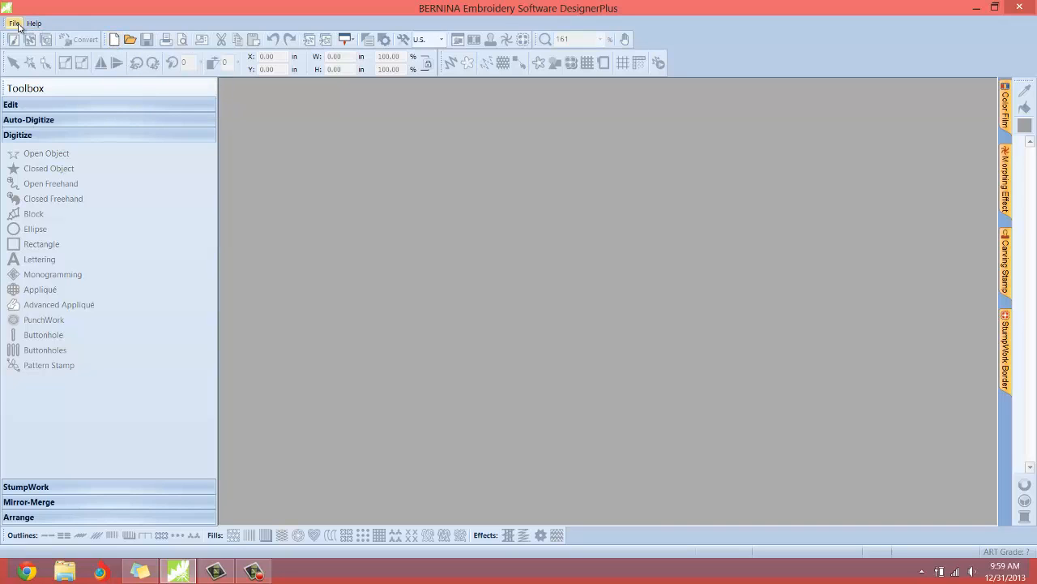
{"action": "mouse_move", "coordinate": [113, 39]}
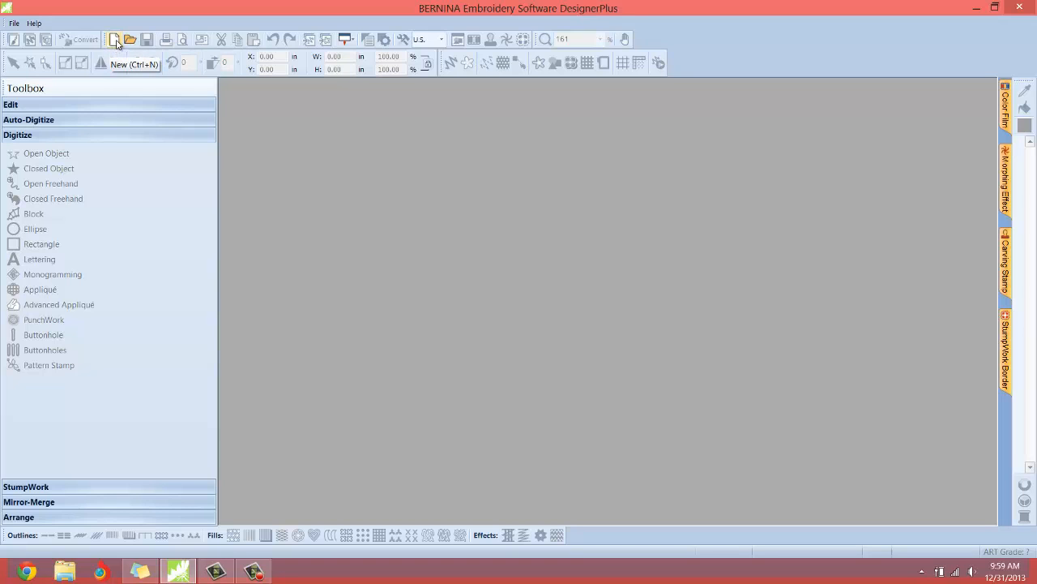
{"action": "mouse_move", "coordinate": [115, 38]}
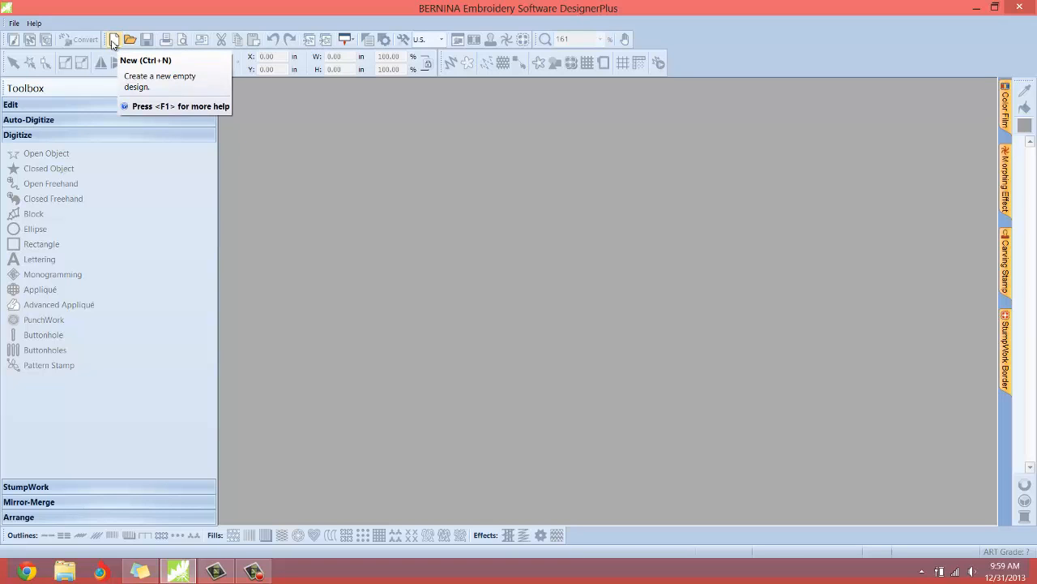
Create a new empty design (Design2) from the New toolbar button
{"action": "left_click", "coordinate": [114, 39]}
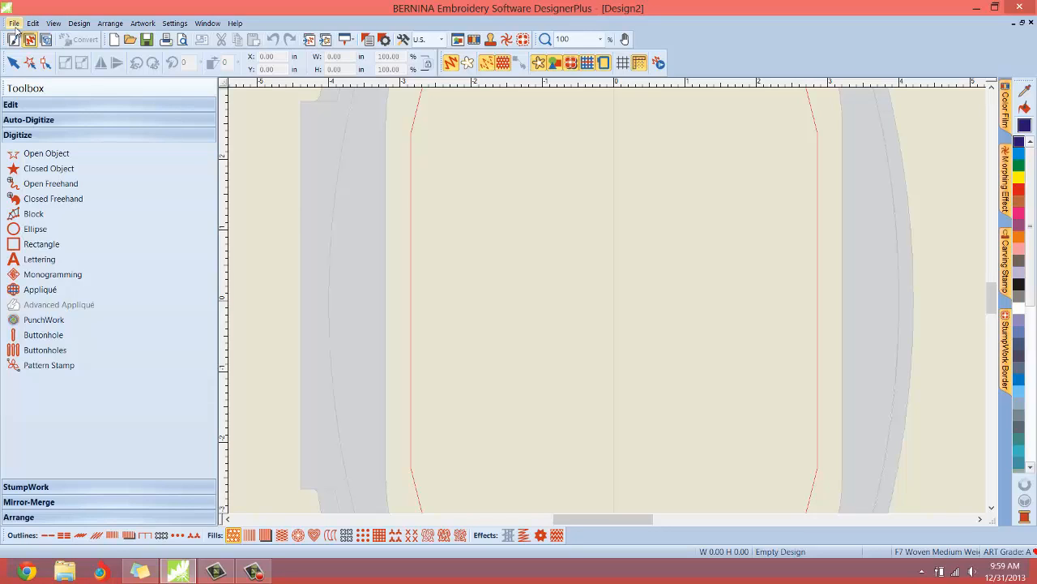
Show the File menu listing New and New from Template for Design2
{"action": "left_click", "coordinate": [13, 23]}
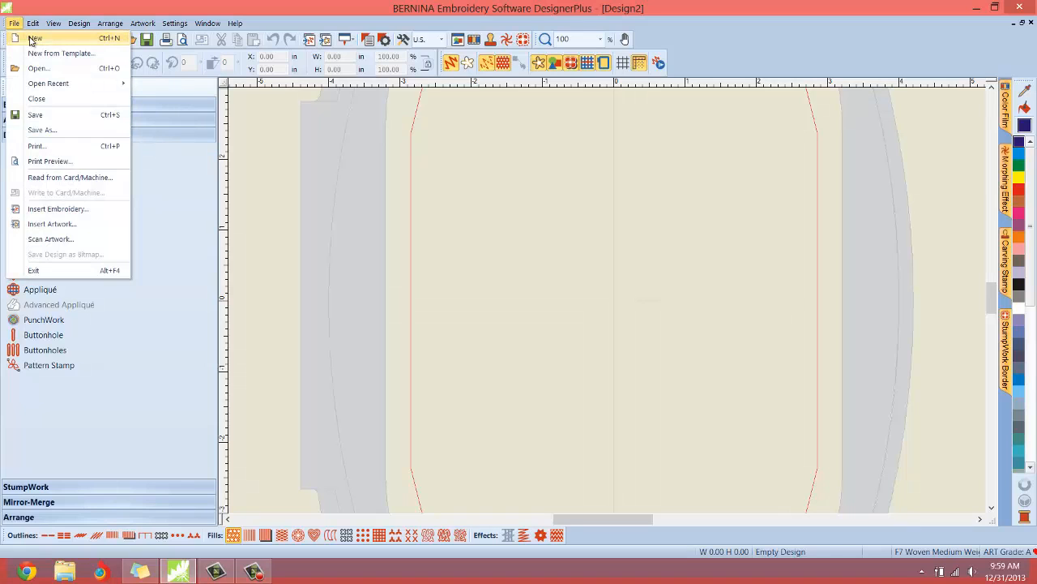
{"action": "mouse_move", "coordinate": [62, 51]}
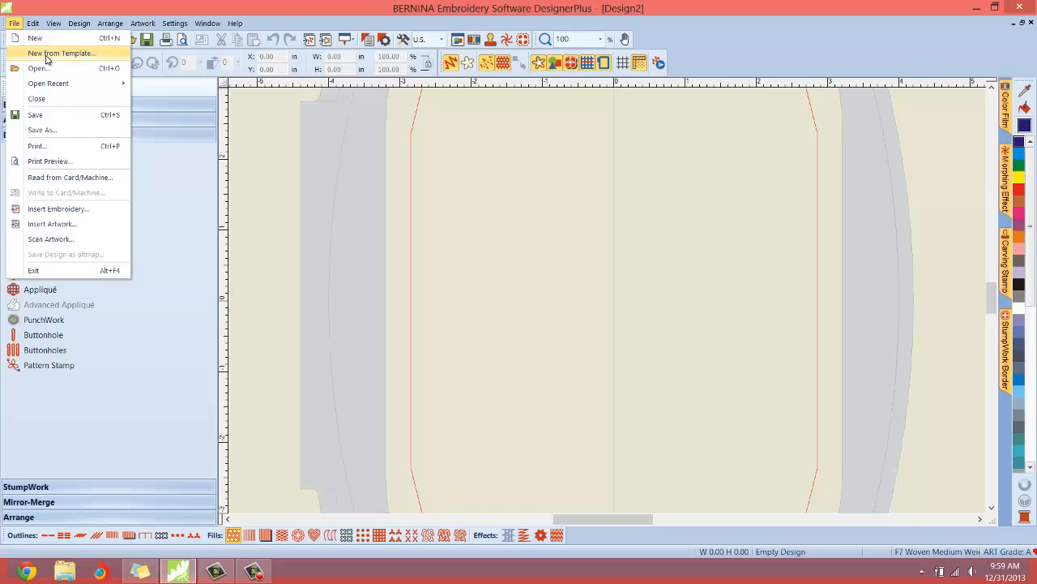